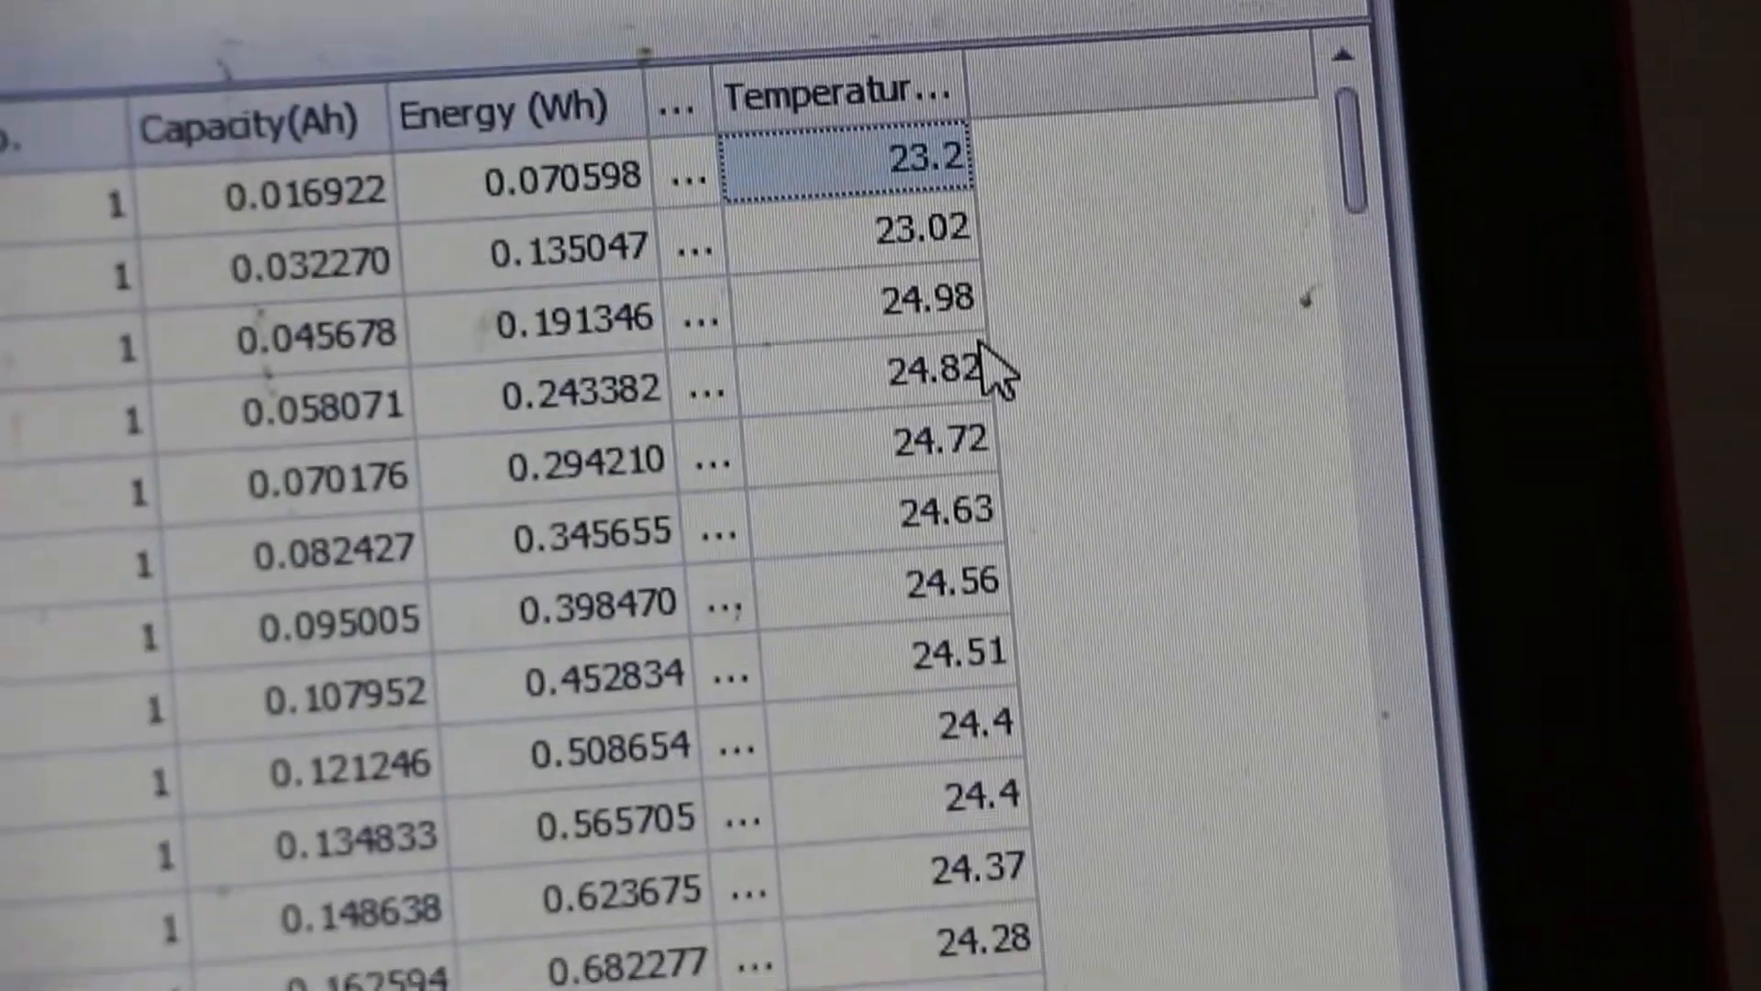
scroll("down", 3)
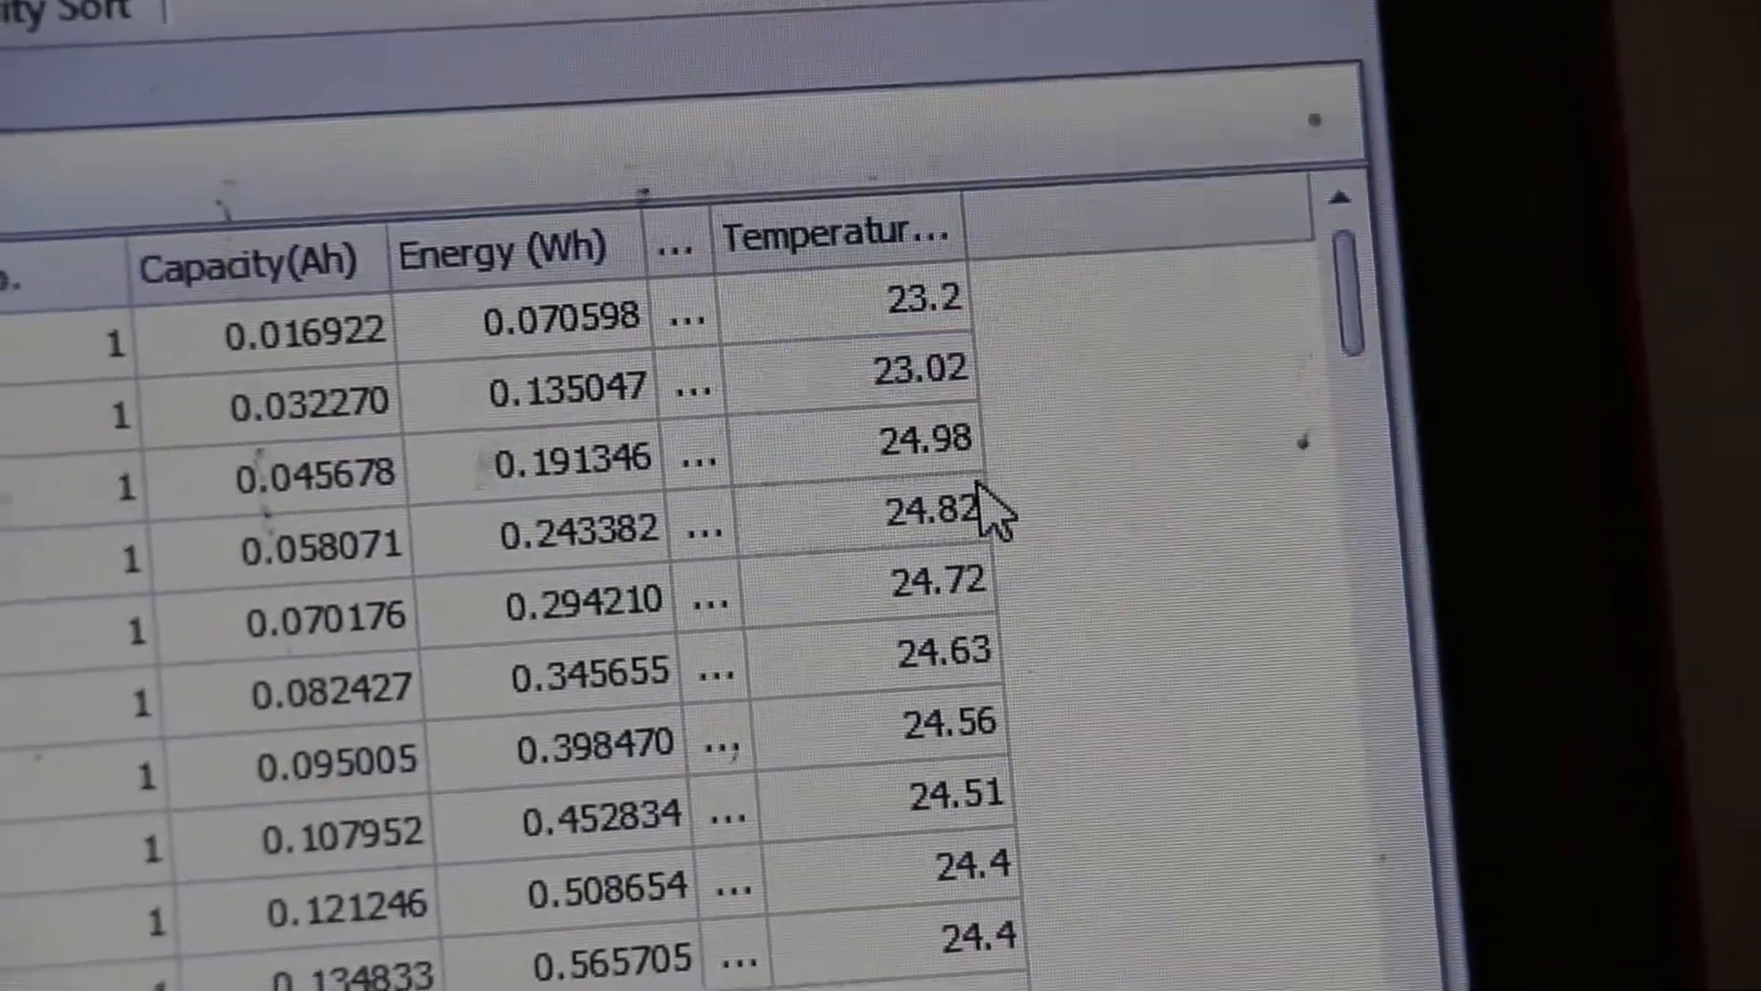
scroll("down", 3)
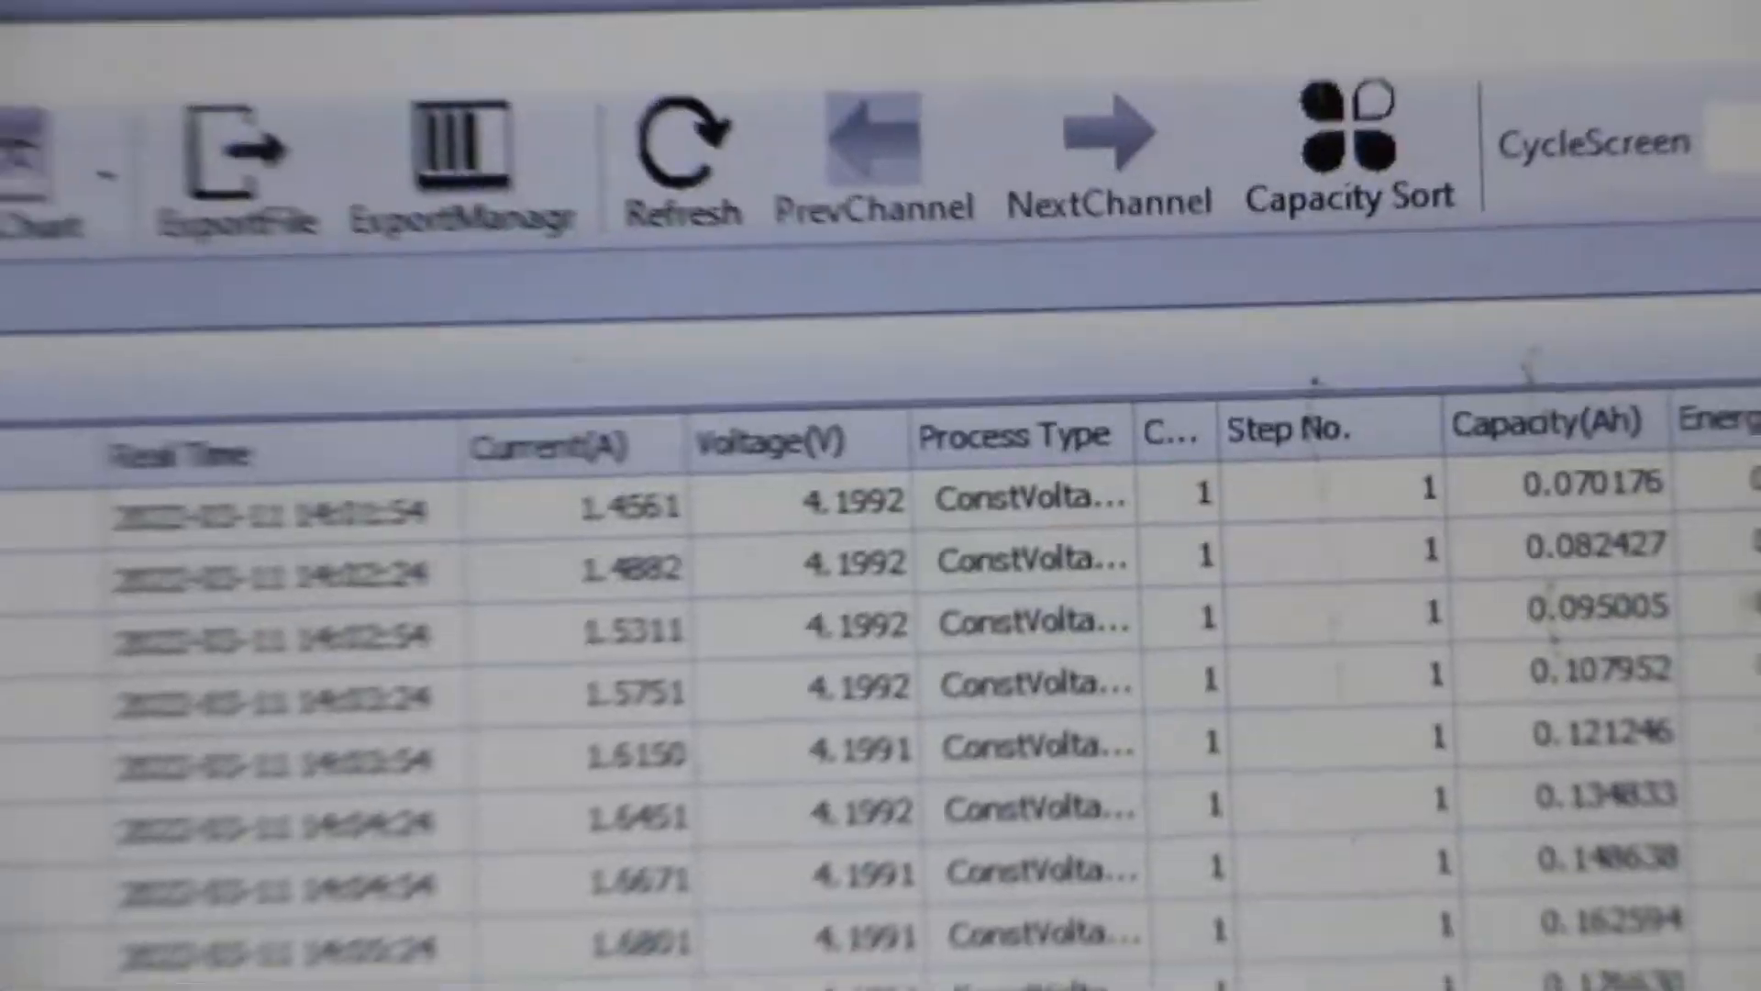
left_click(325, 95)
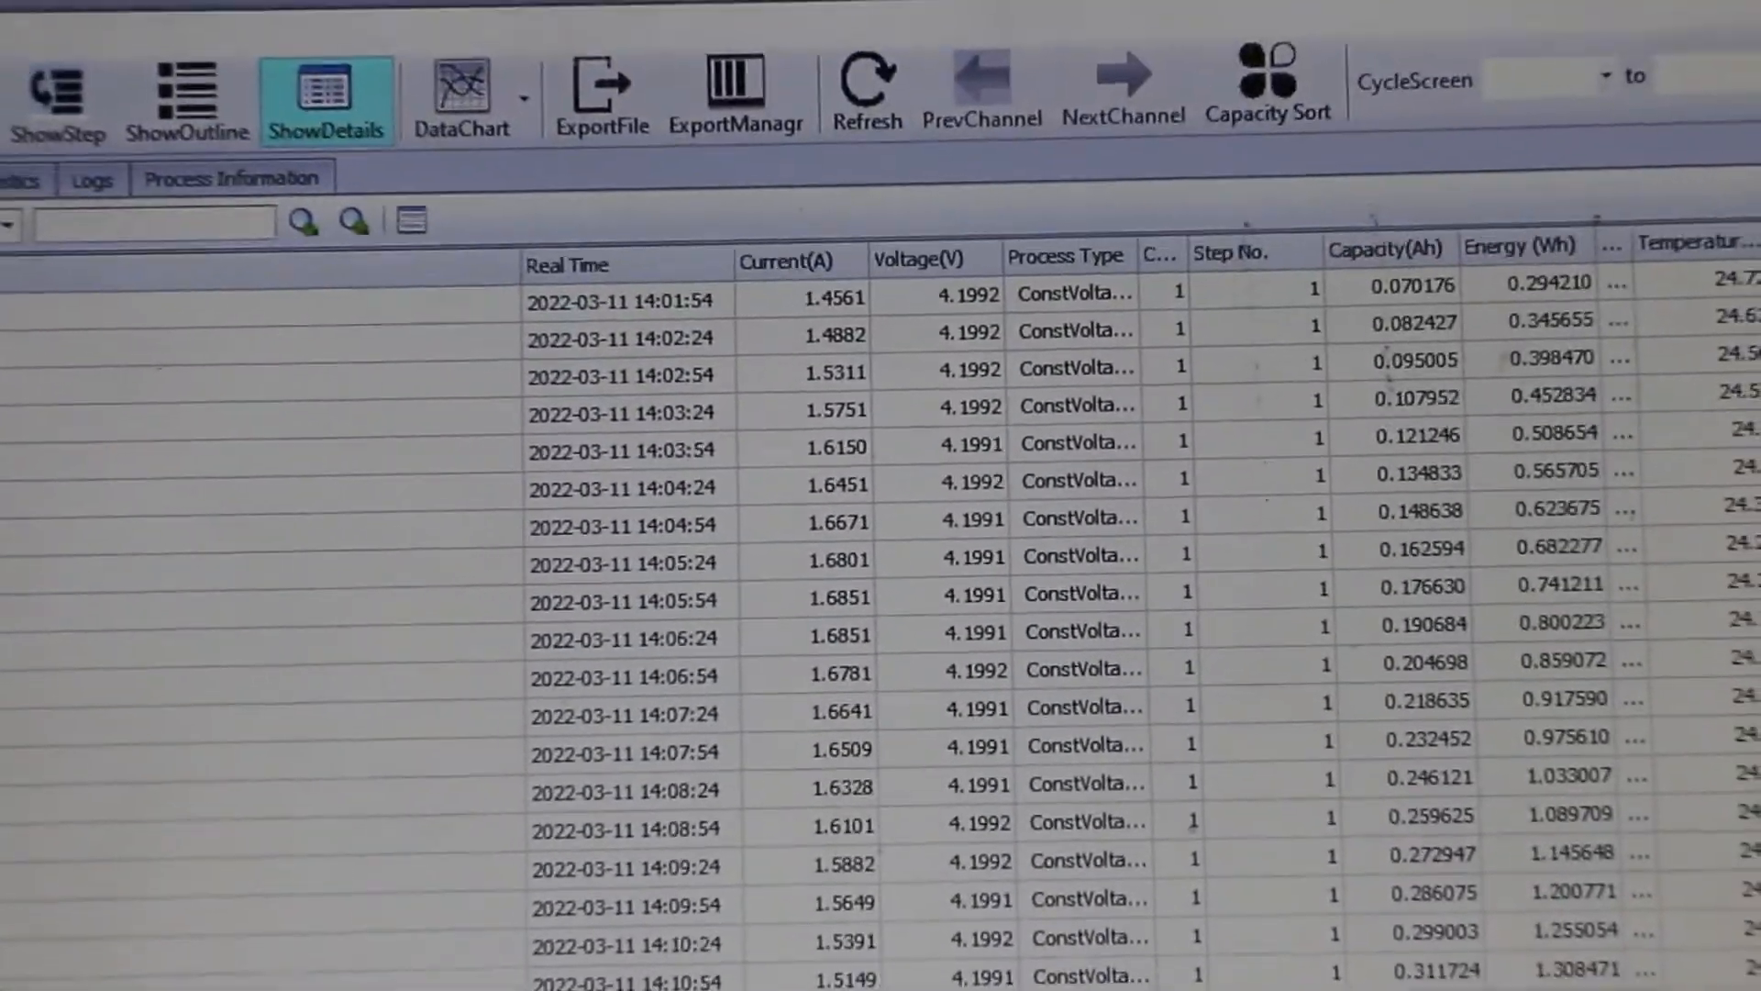